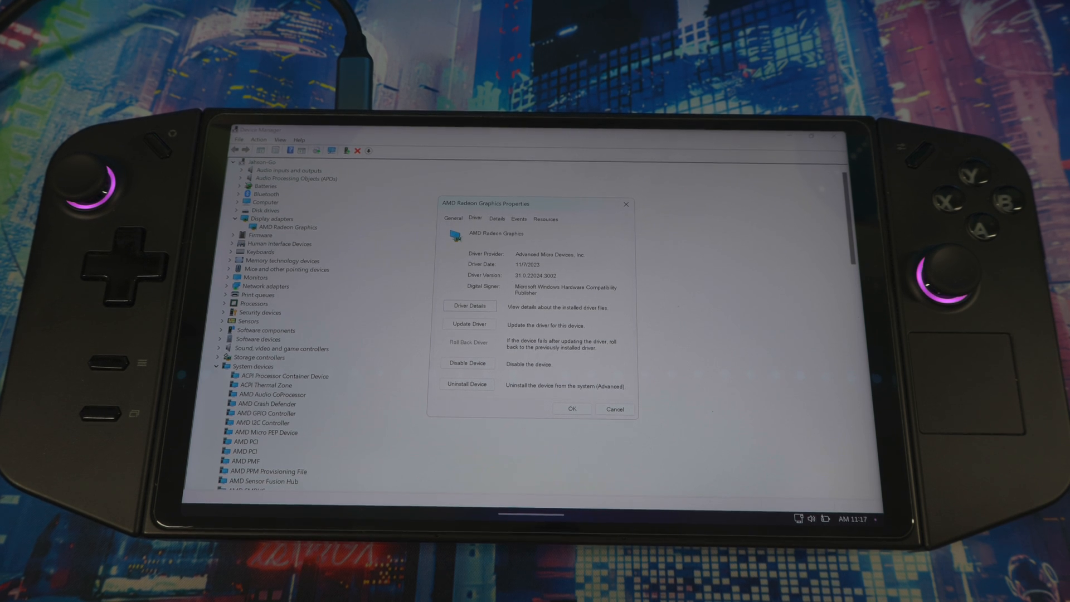
Step: Dismiss the AMD Radeon Graphics properties and close Device Manager
double_click(536, 275)
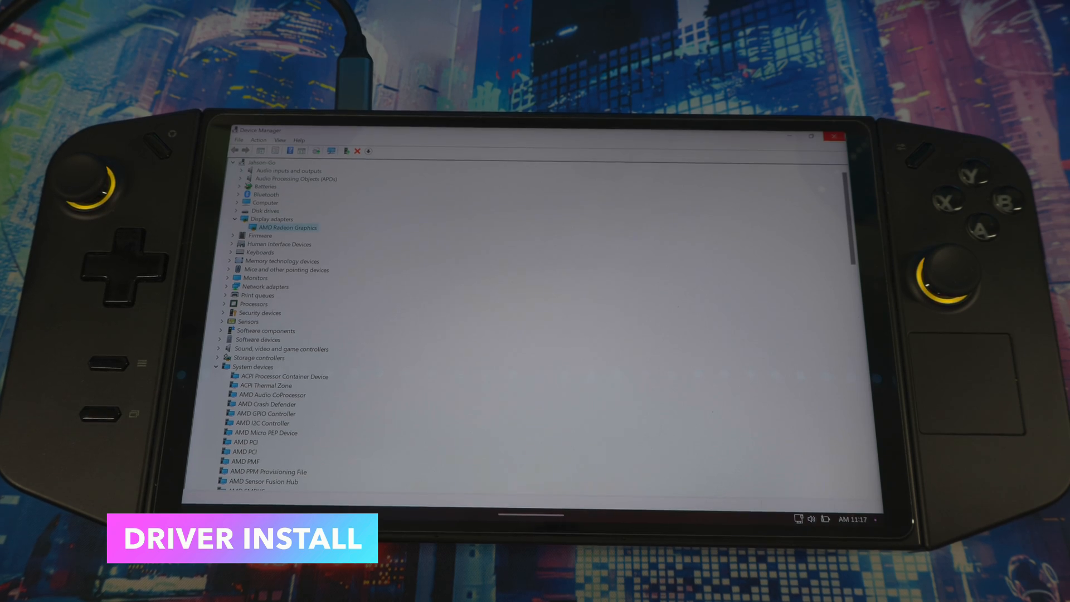
left_click(833, 137)
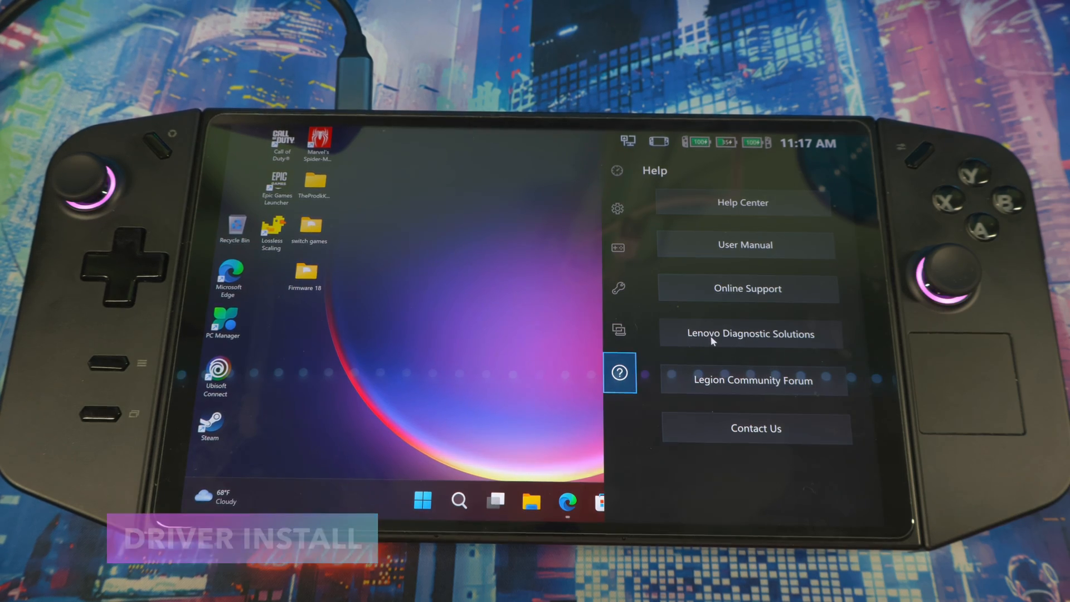
Step: From Lenovo's online support page, download the Legion Go's AMD Graphics Driver 31.0.24028.1001 installer
left_click(750, 334)
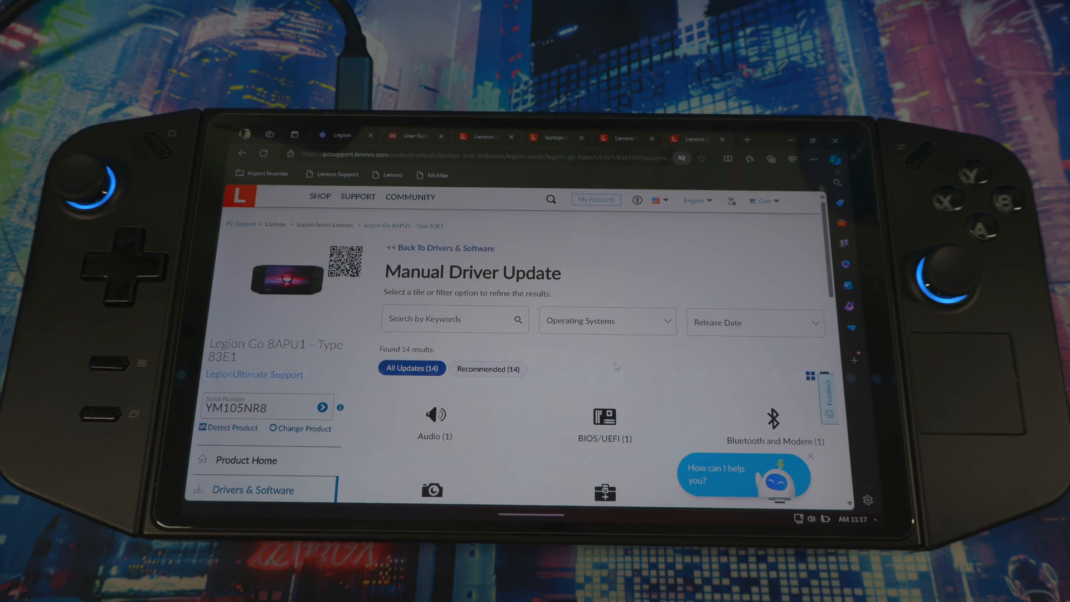
scroll("down", 3)
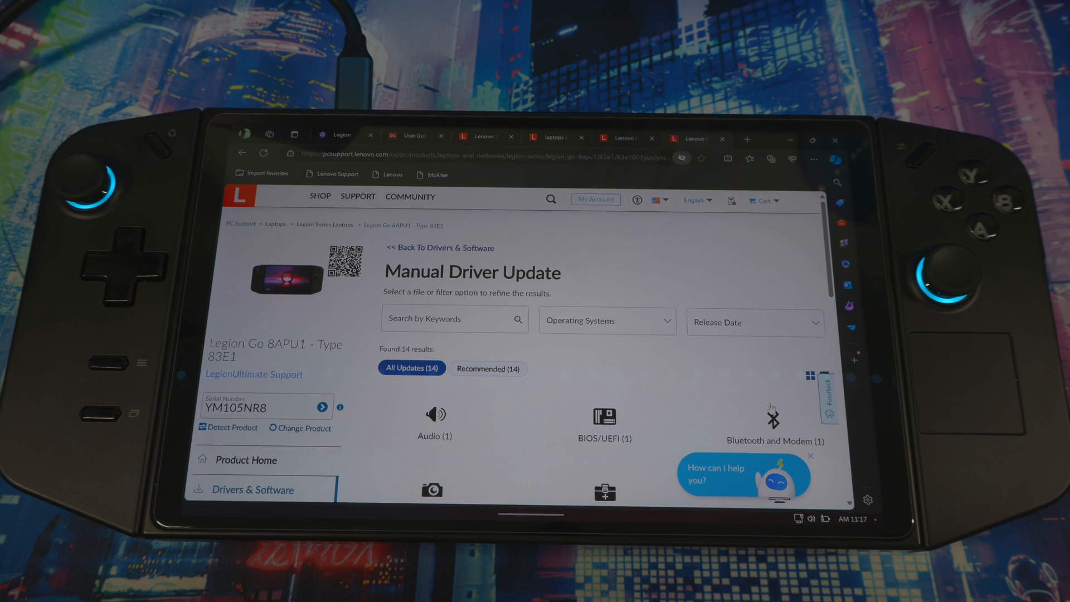
scroll("down", 3)
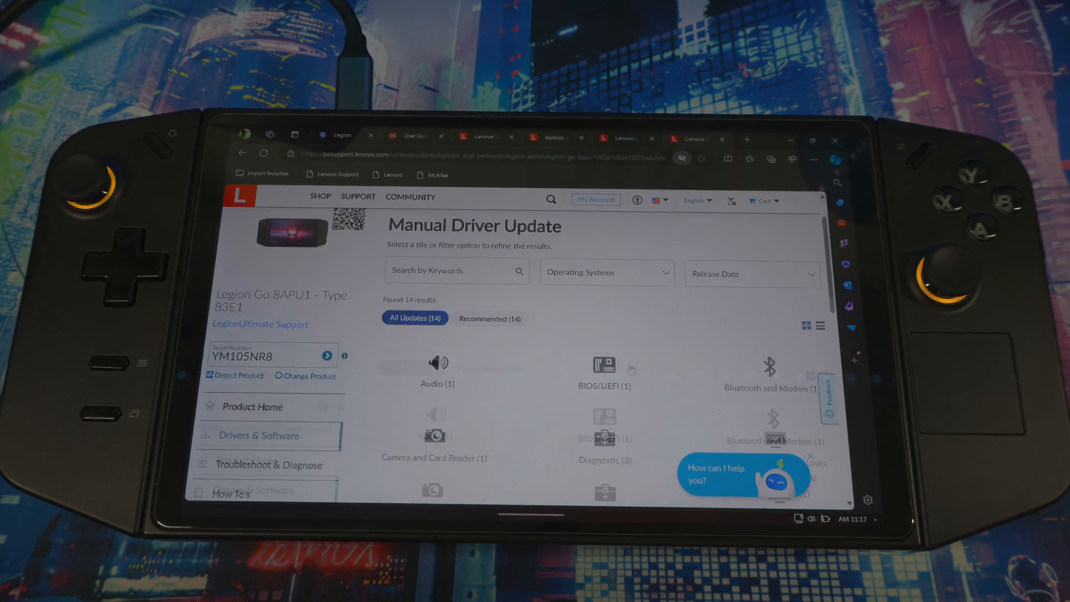
scroll("down", 3)
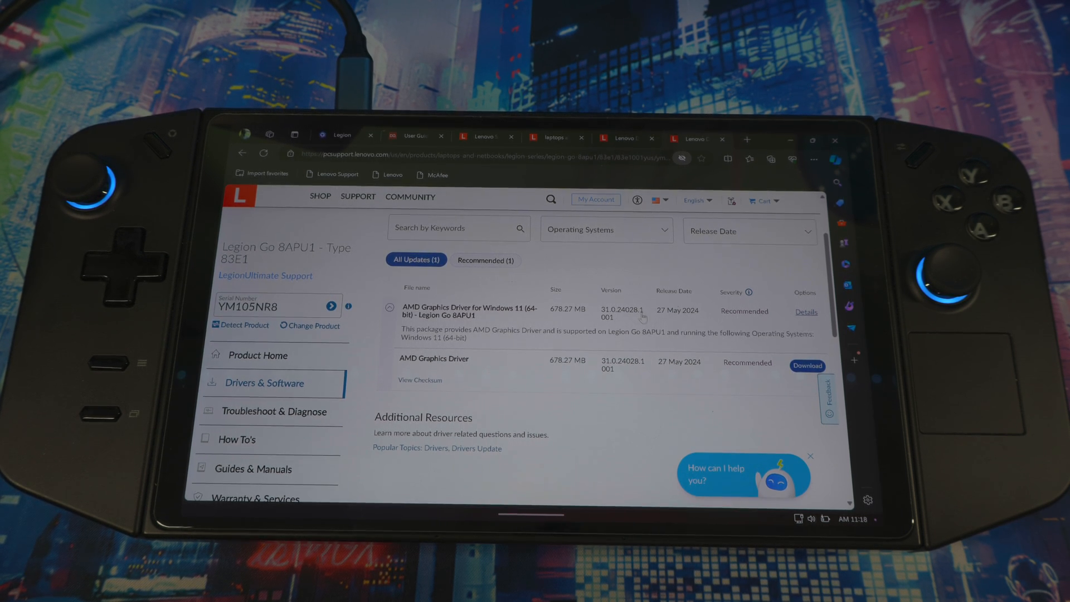
scroll("down", 3)
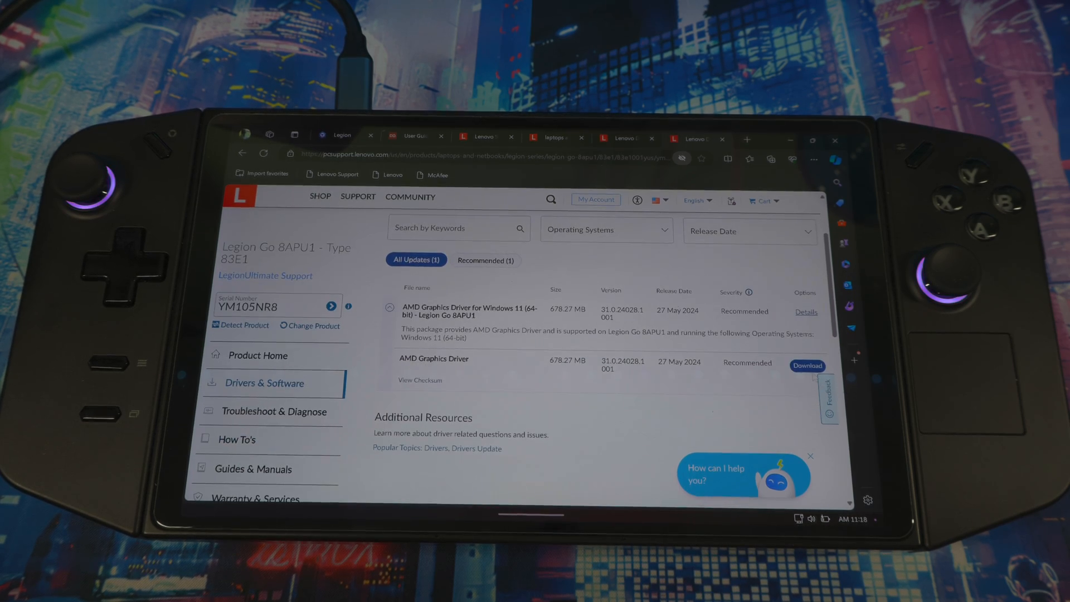
left_click(807, 366)
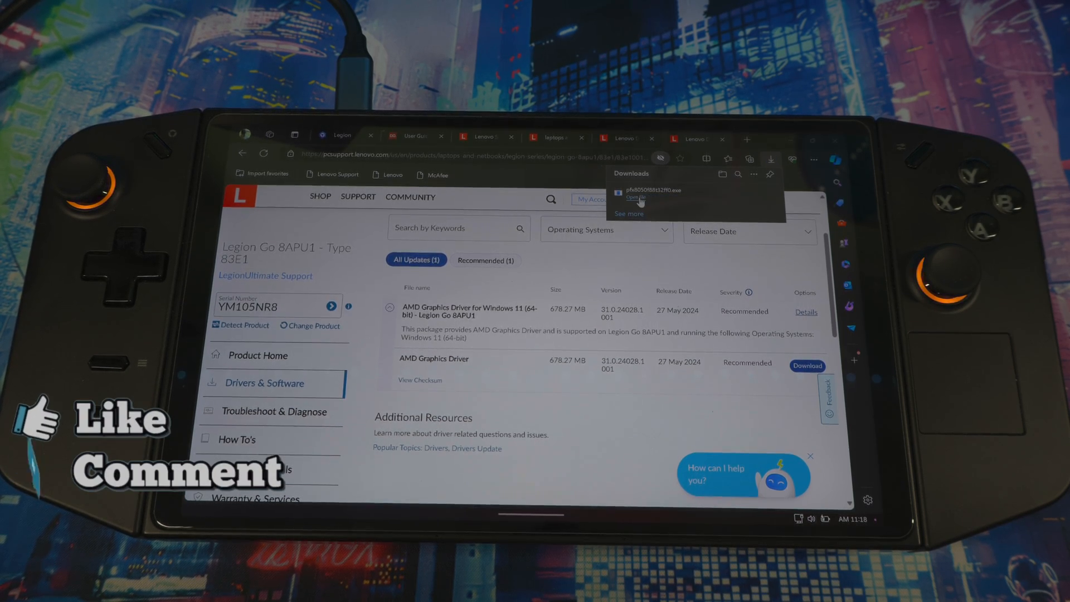
Step: Launch the downloaded AMD_gfx setup, allow UAC and accept the Lenovo license agreement
left_click(631, 199)
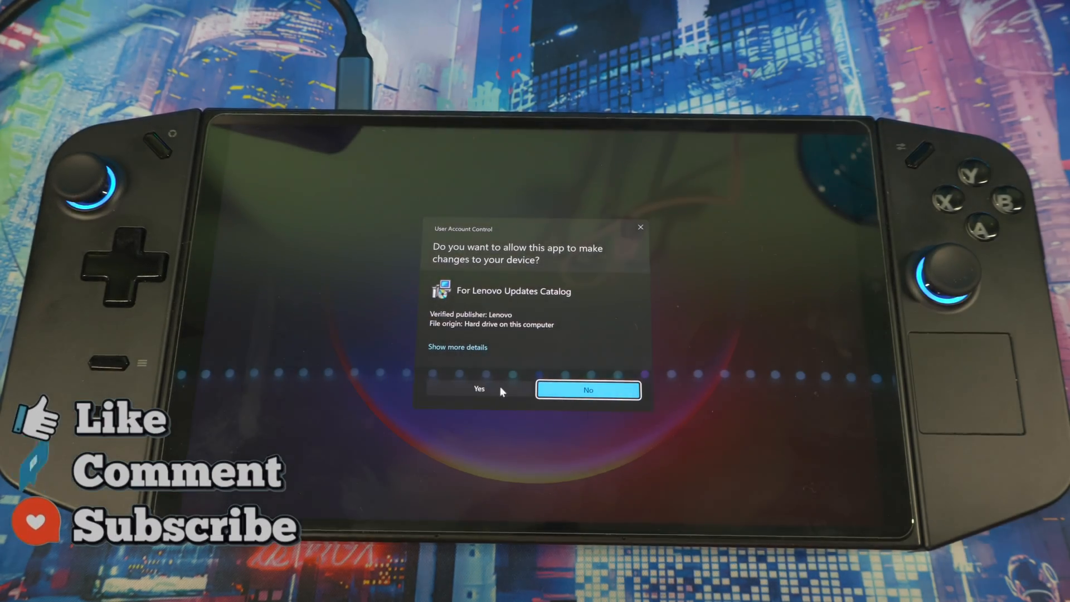
left_click(479, 388)
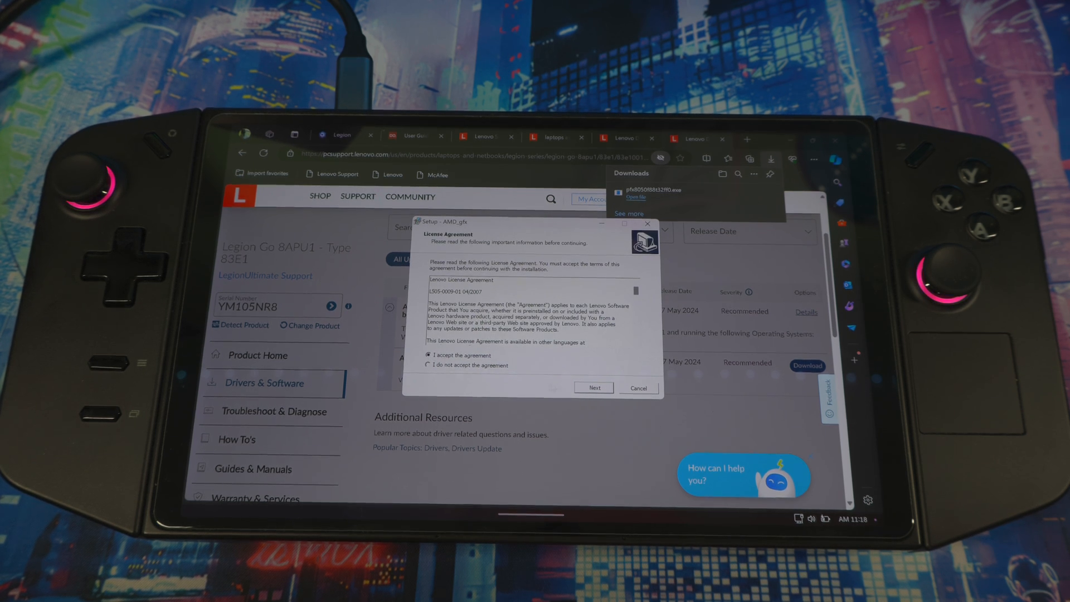
left_click(593, 388)
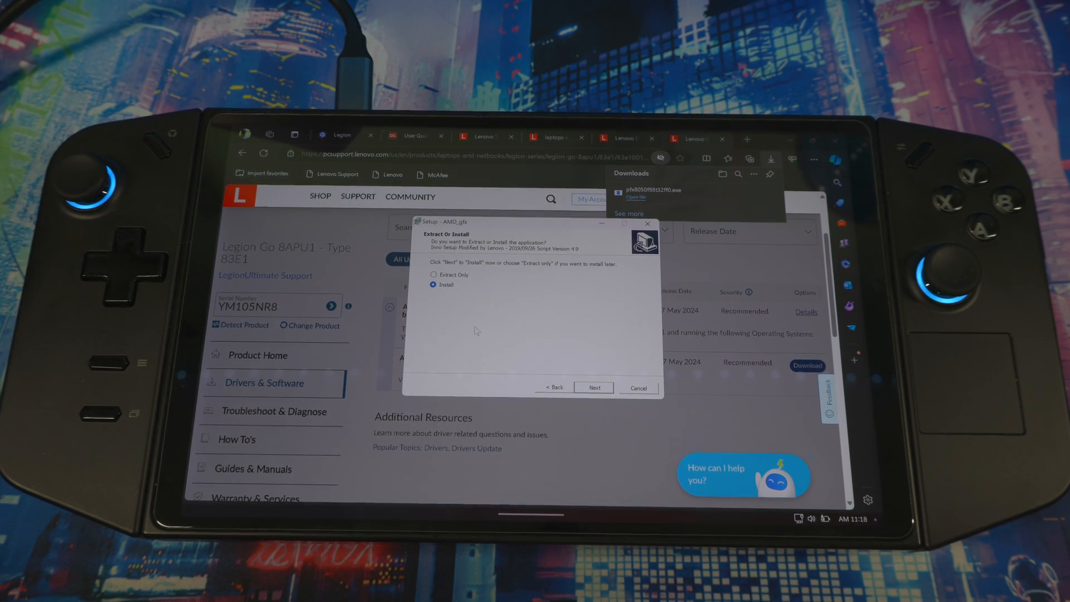
Step: Choose Extract Only and extract the driver files to the shown destination folder
left_click(433, 274)
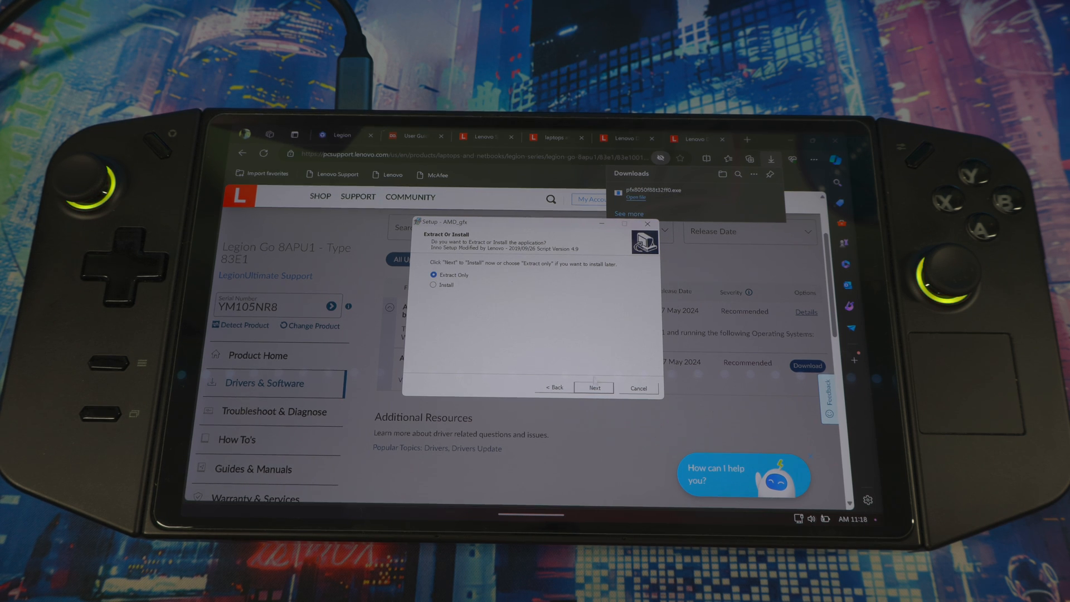
left_click(592, 387)
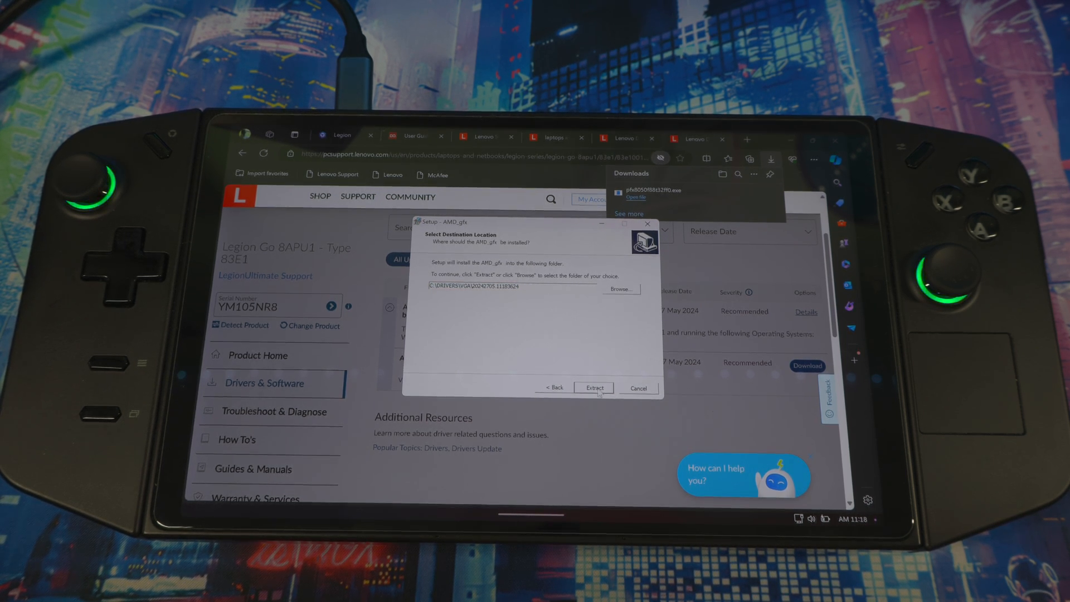
left_click(594, 388)
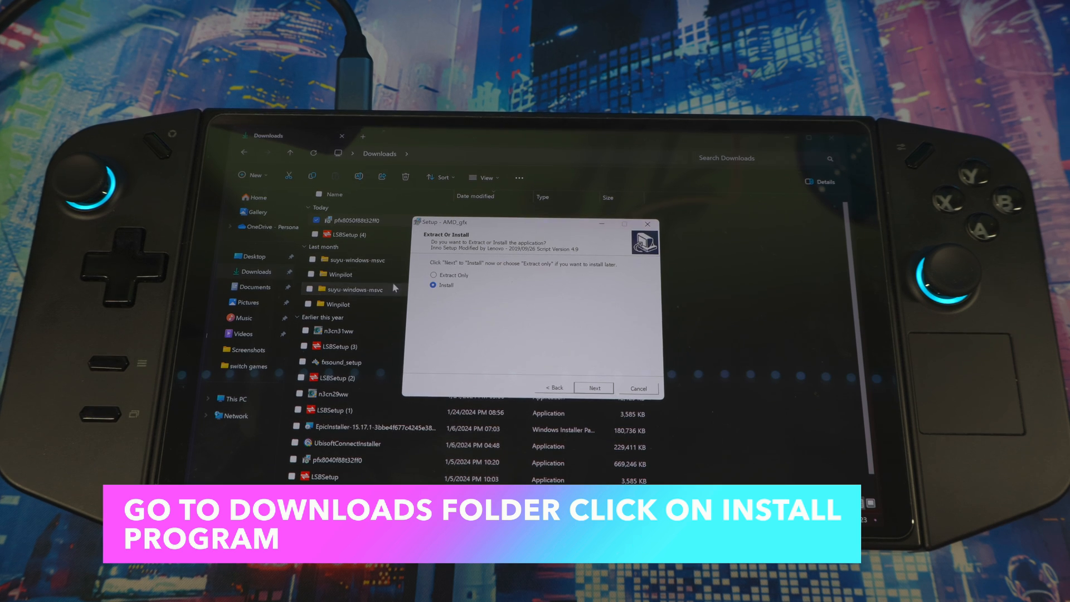
Step: Install the AMD graphics driver, acknowledge success and finish the setup wizard
left_click(593, 388)
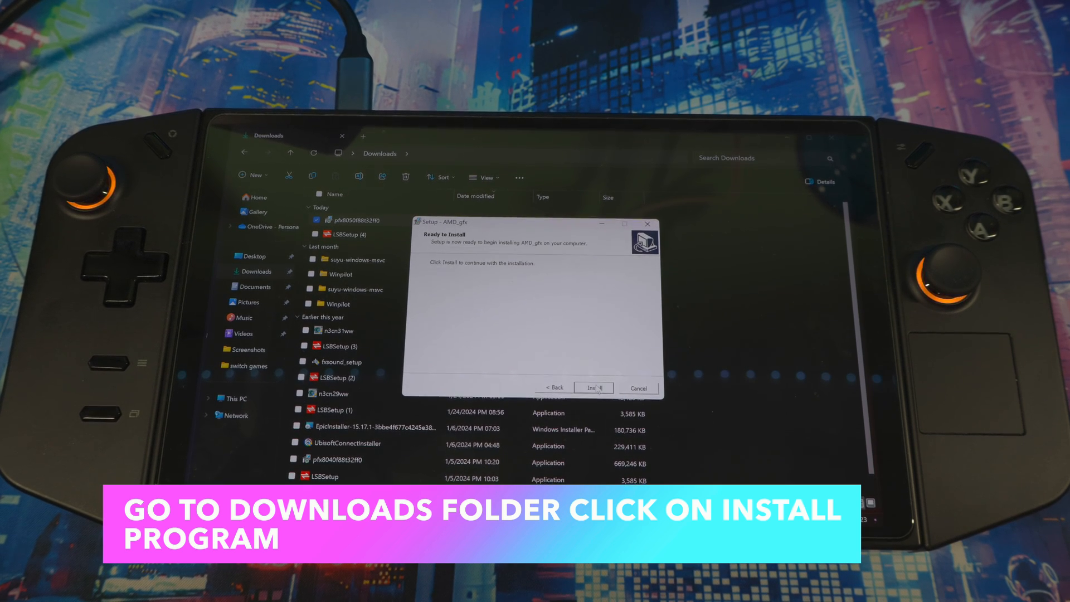
left_click(592, 388)
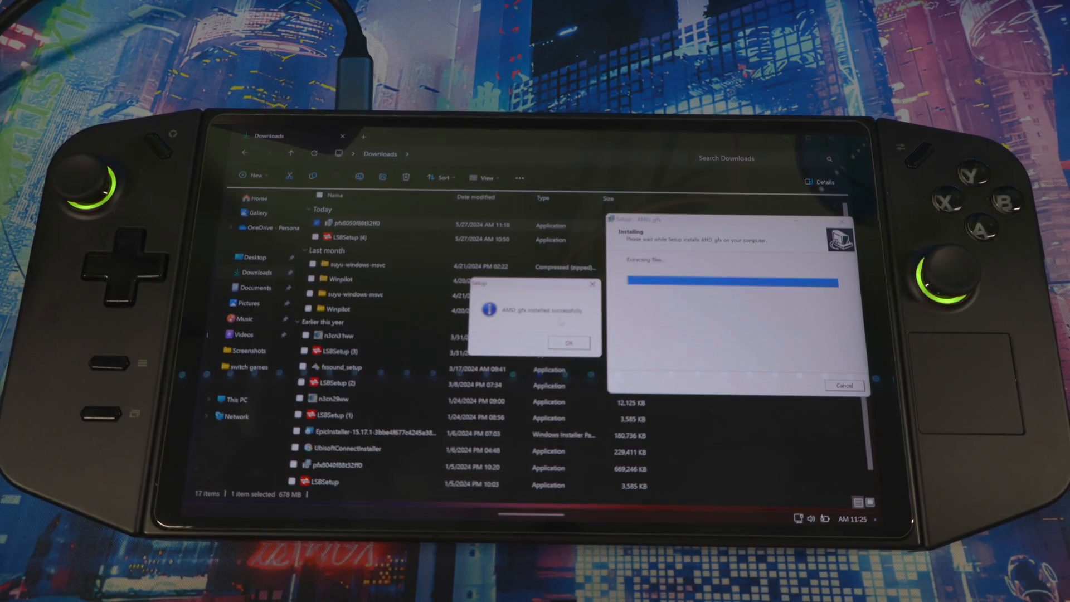
left_click(569, 343)
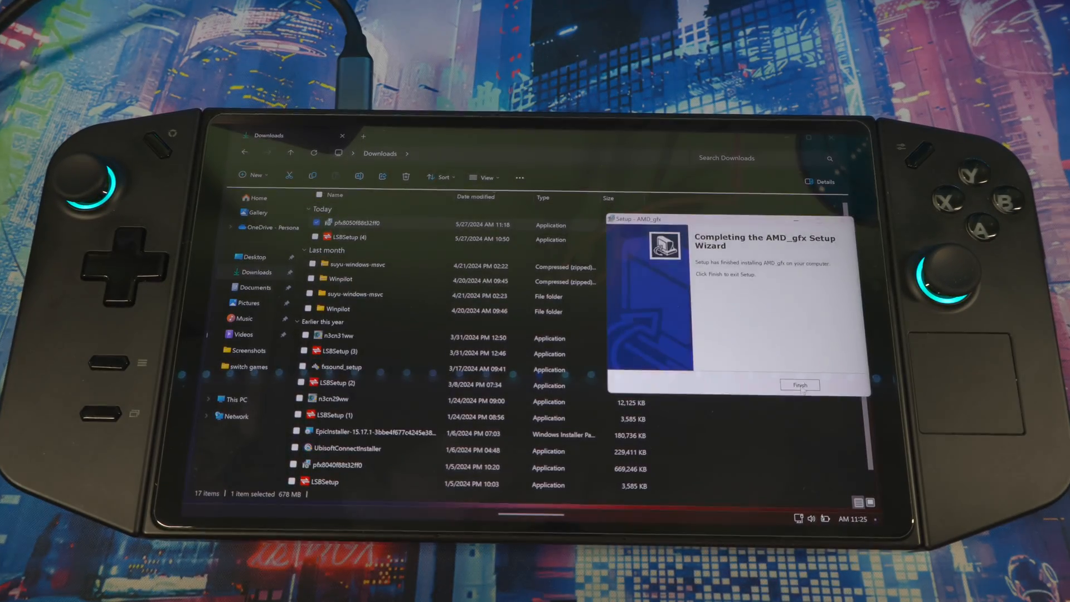
left_click(800, 384)
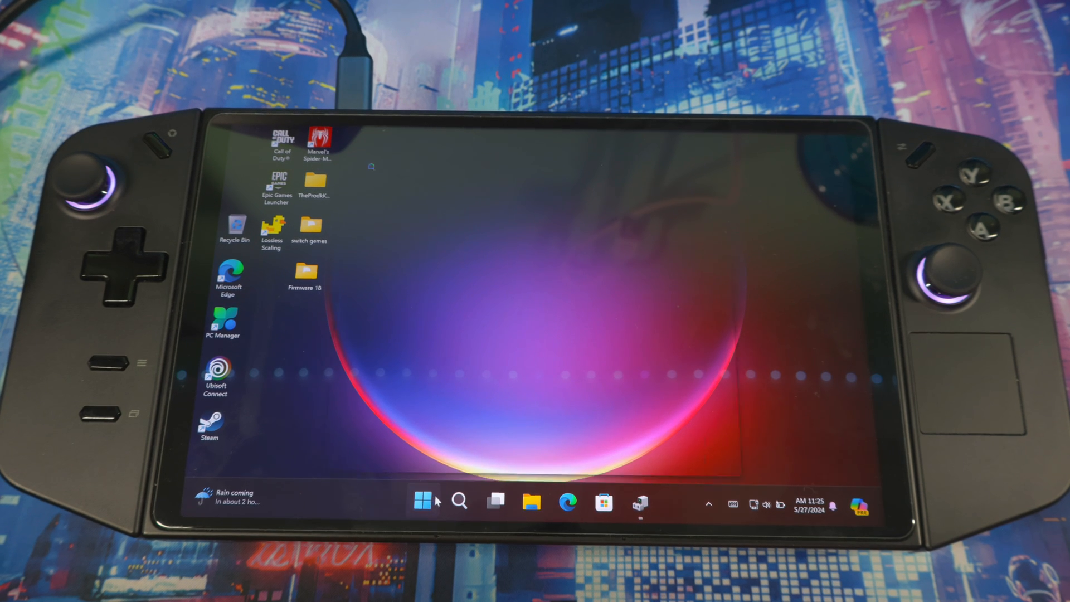
Step: Restart the handheld from the Start menu's power options
left_click(422, 501)
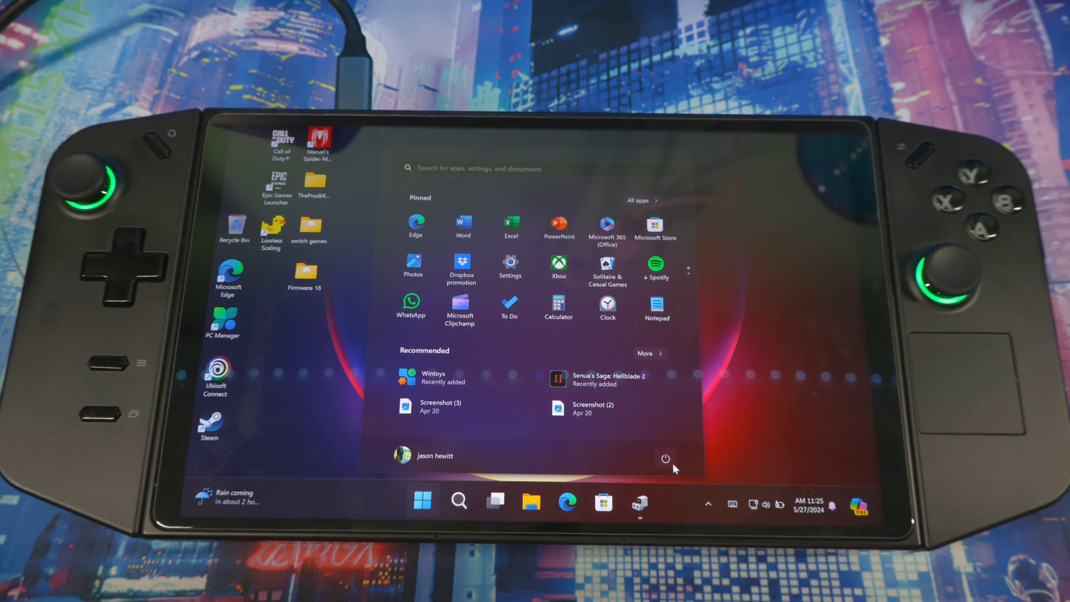
left_click(665, 458)
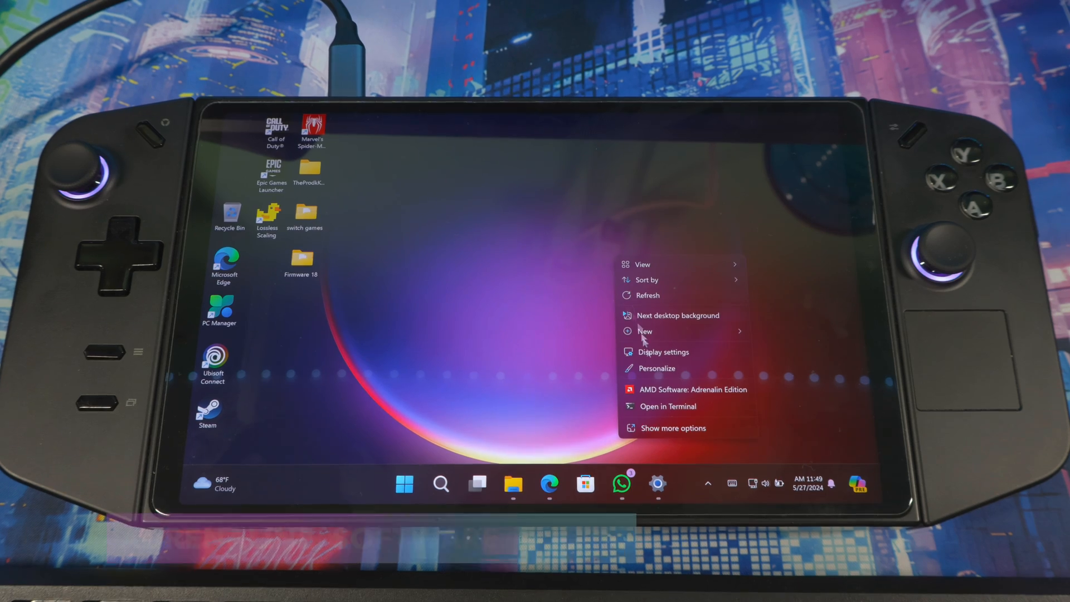
Step: Launch AMD Software: Adrenalin Edition and dismiss its driver incompatibility warning
left_click(692, 389)
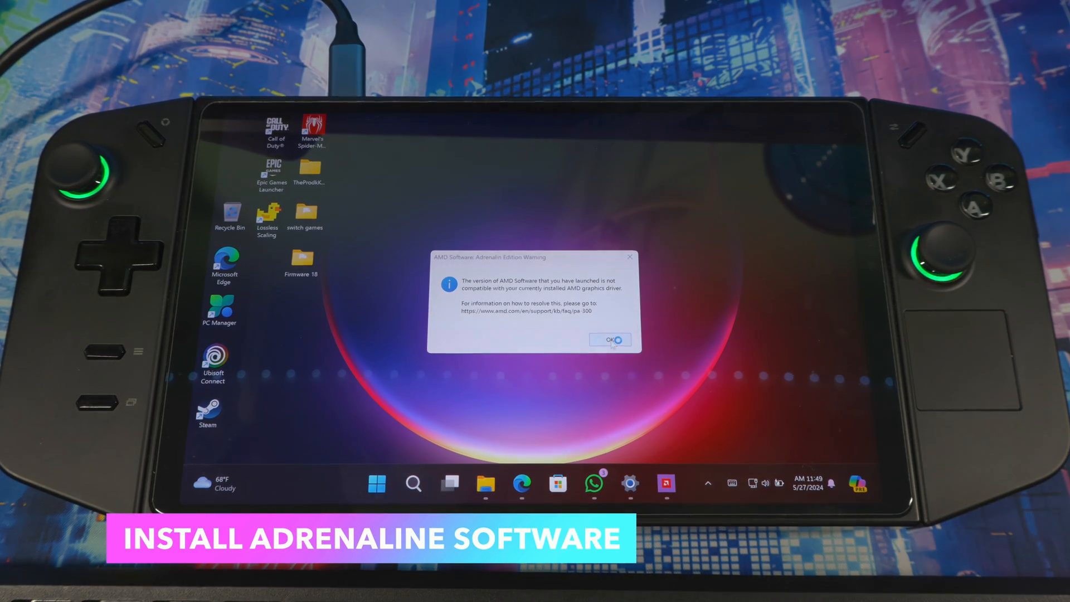
left_click(609, 340)
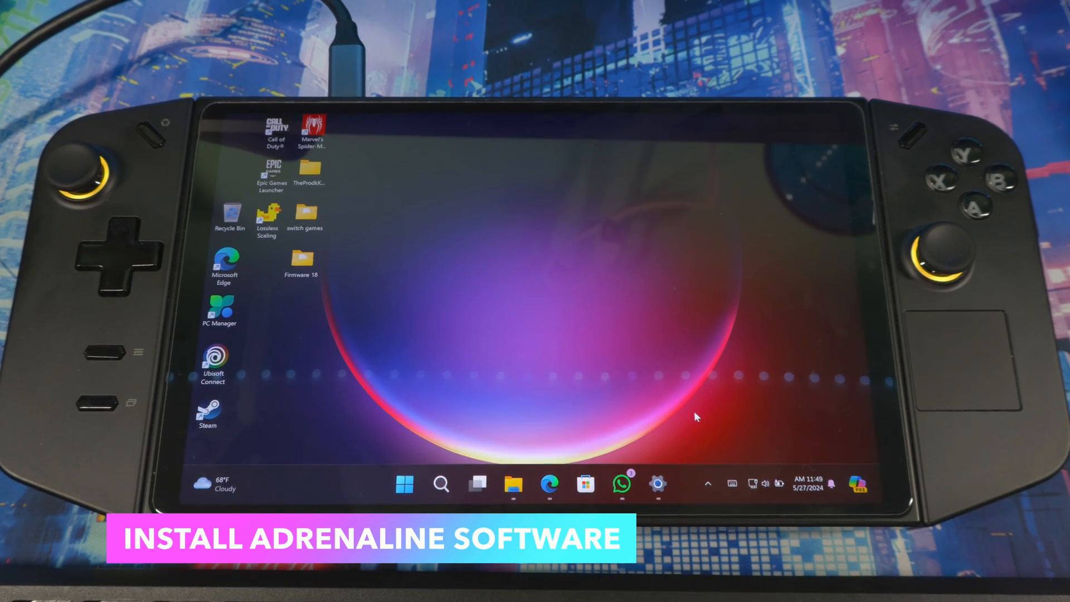
Step: In Settings' Installed apps, uninstall the incompatible AMD Software app
left_click(441, 485)
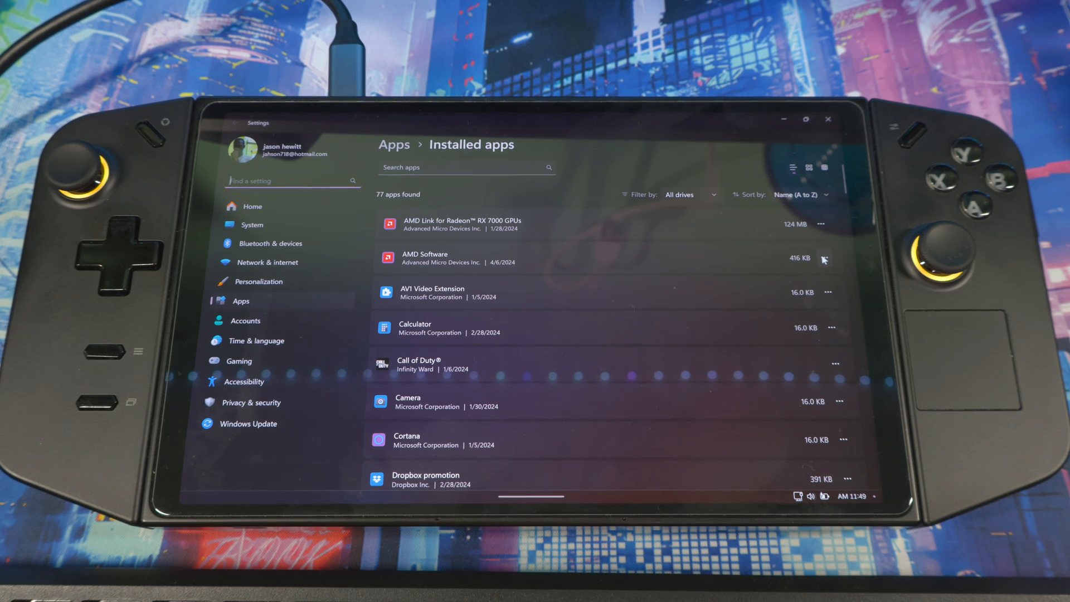
left_click(824, 260)
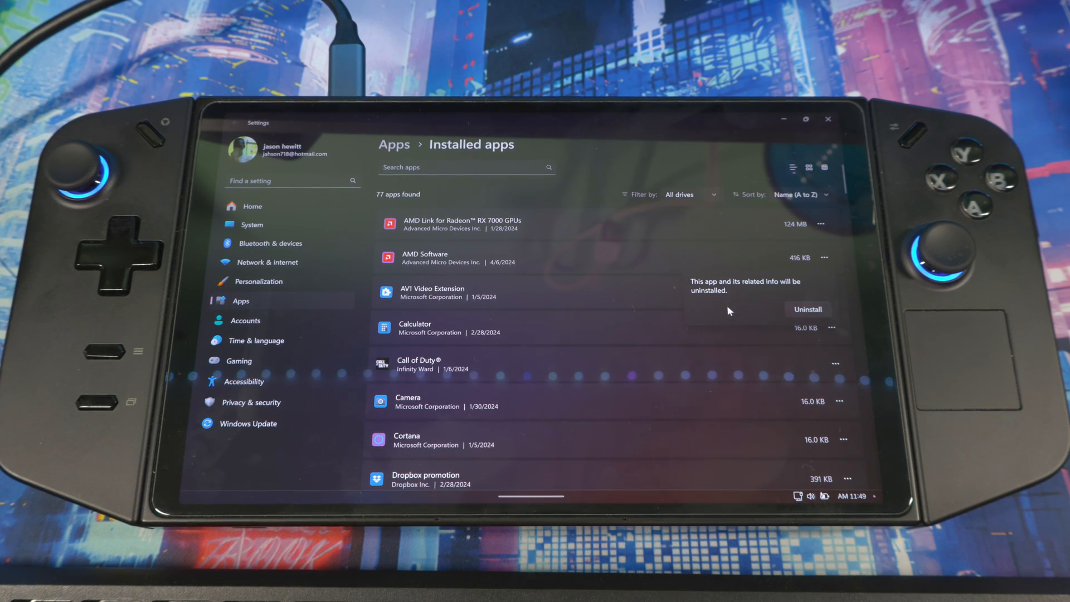
left_click(808, 309)
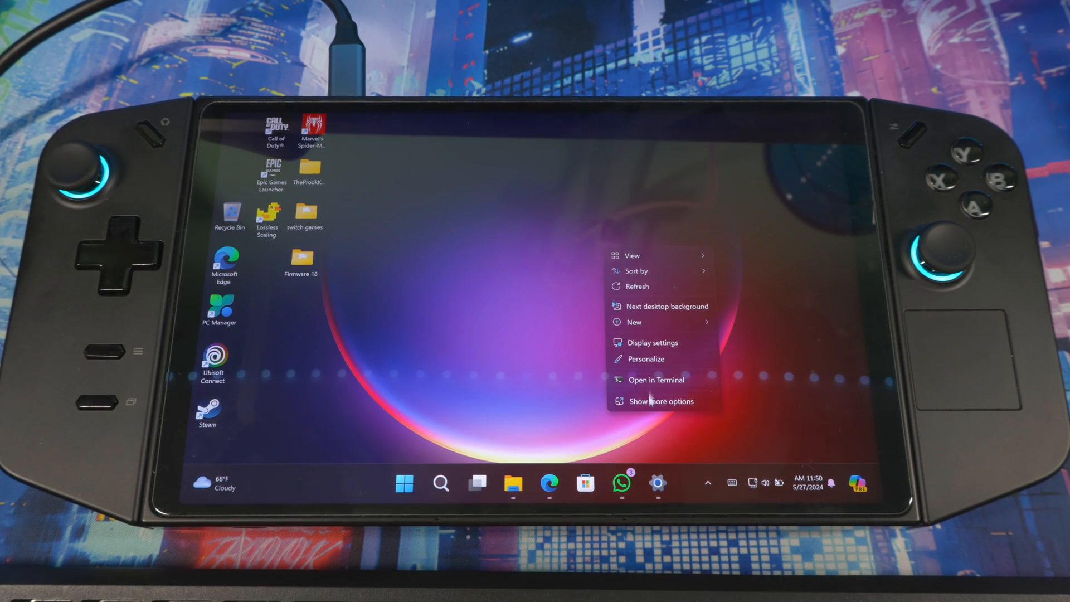
Step: Install AMD Radeon Software from its Microsoft Store page
left_click(628, 375)
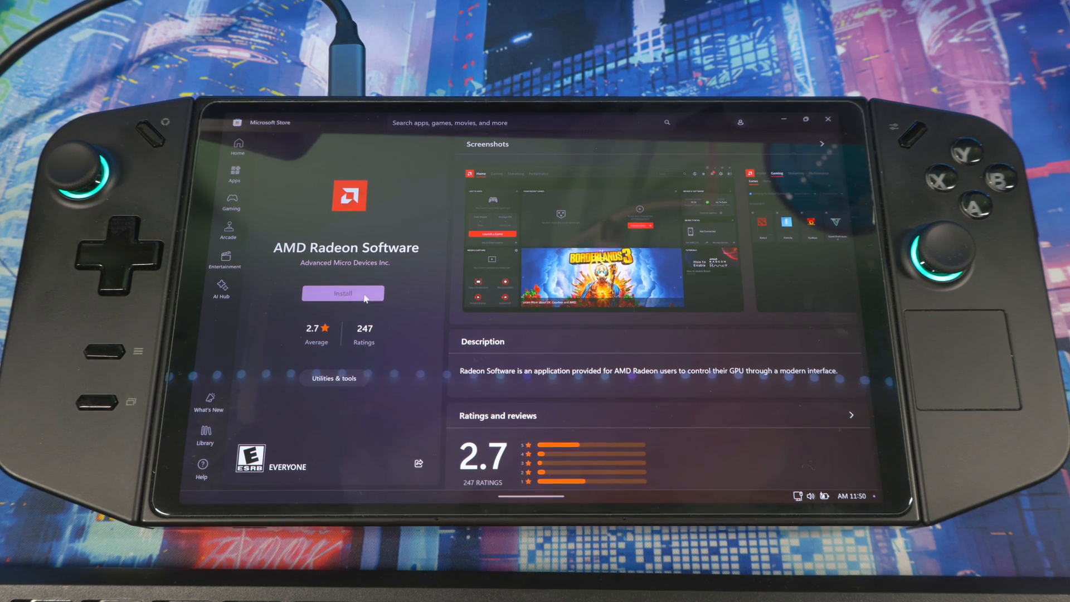
left_click(344, 293)
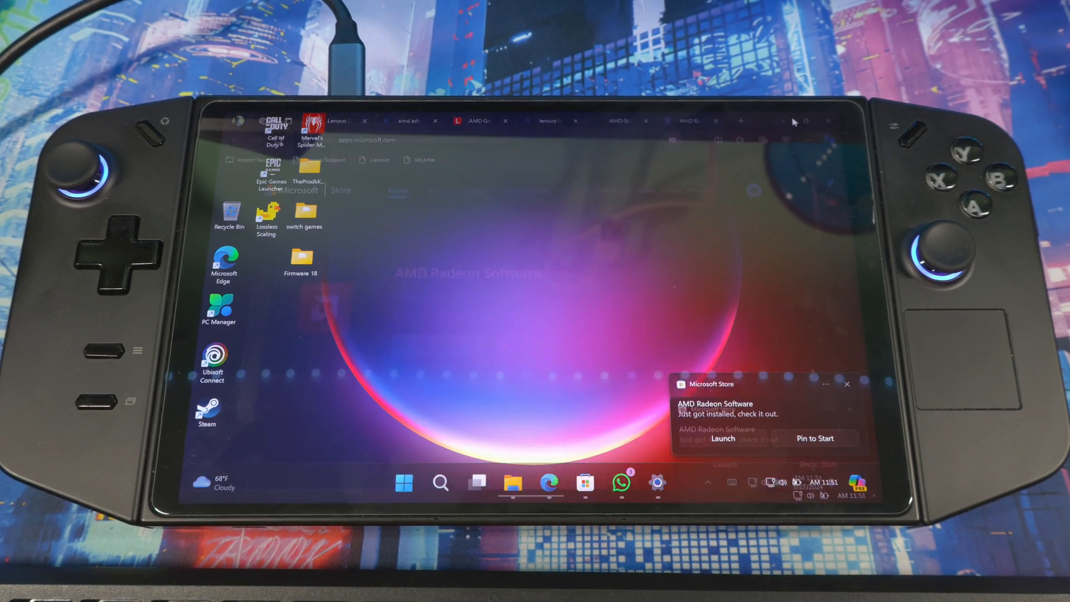
Step: Restart the handheld from the Start menu's power options
left_click(404, 483)
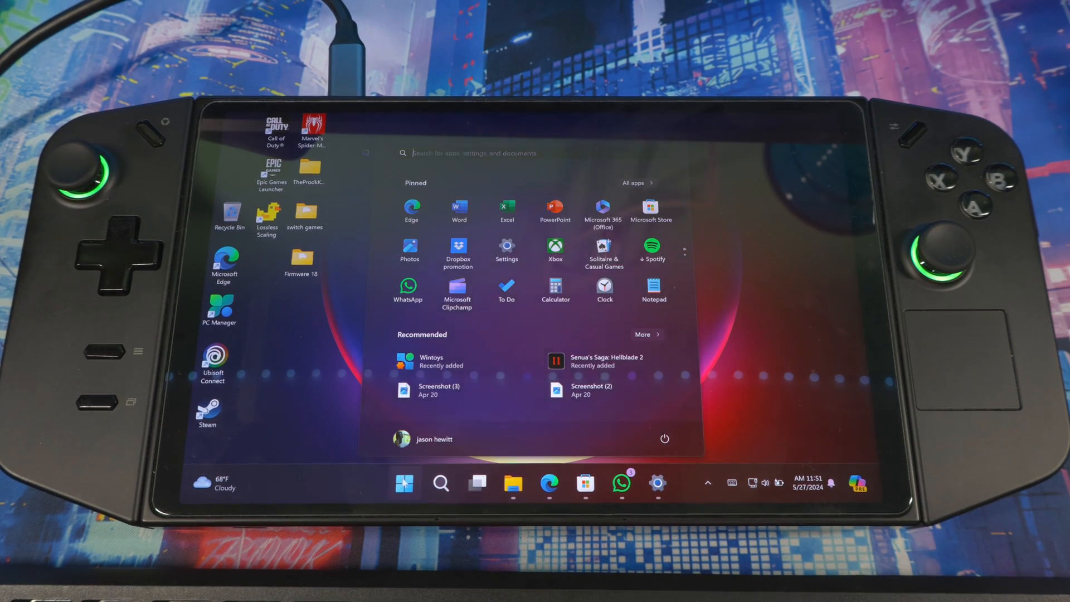
left_click(663, 439)
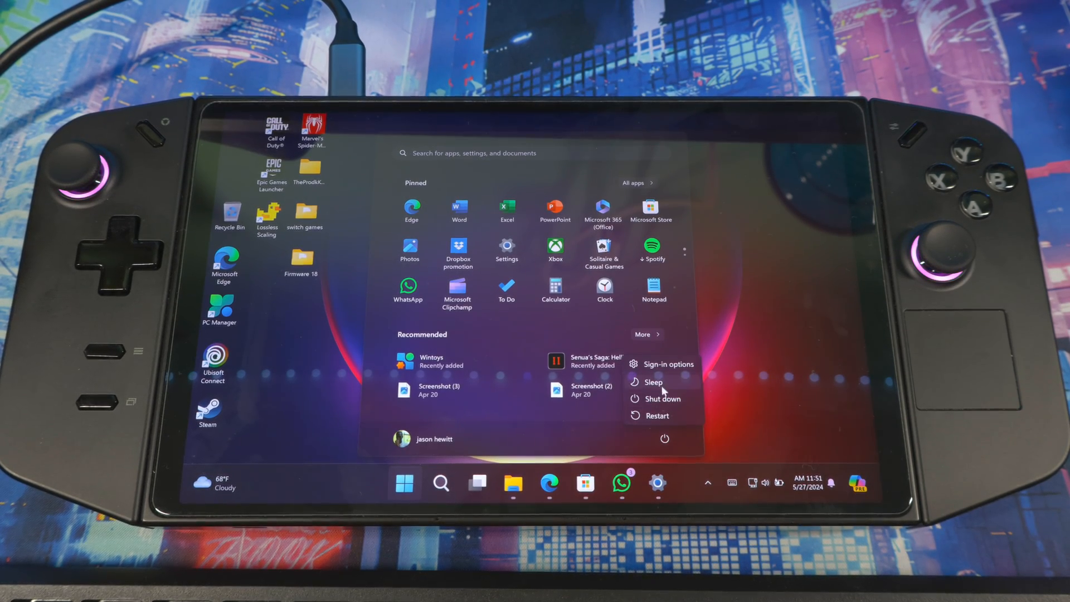
left_click(656, 416)
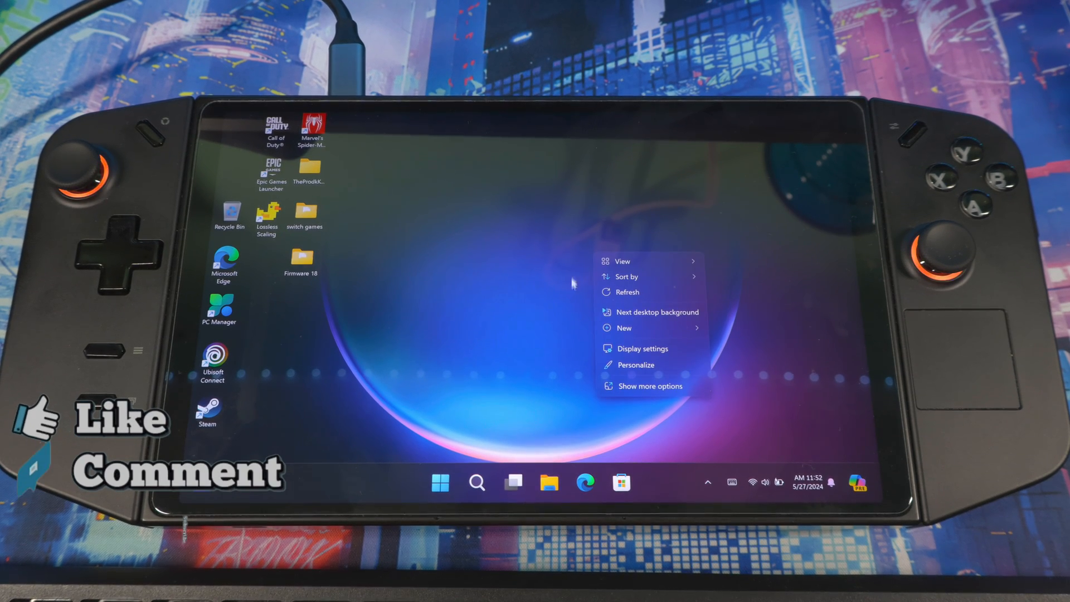
left_click(649, 385)
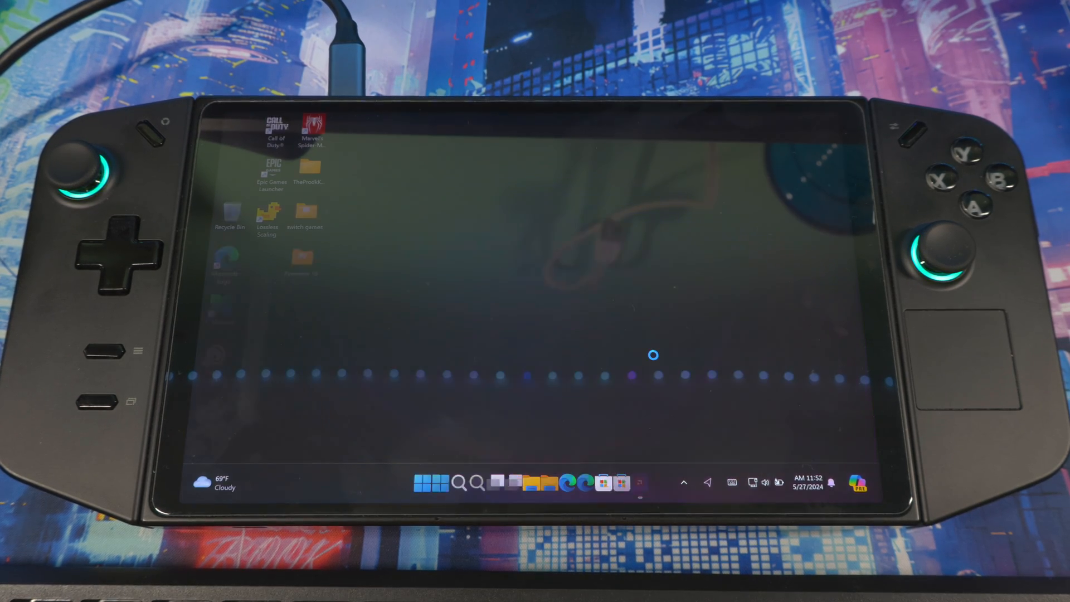
Step: Skip Adrenalin Edition's Quick Setup to reach the Home dashboard showing driver 23.40.28.01
left_click(640, 482)
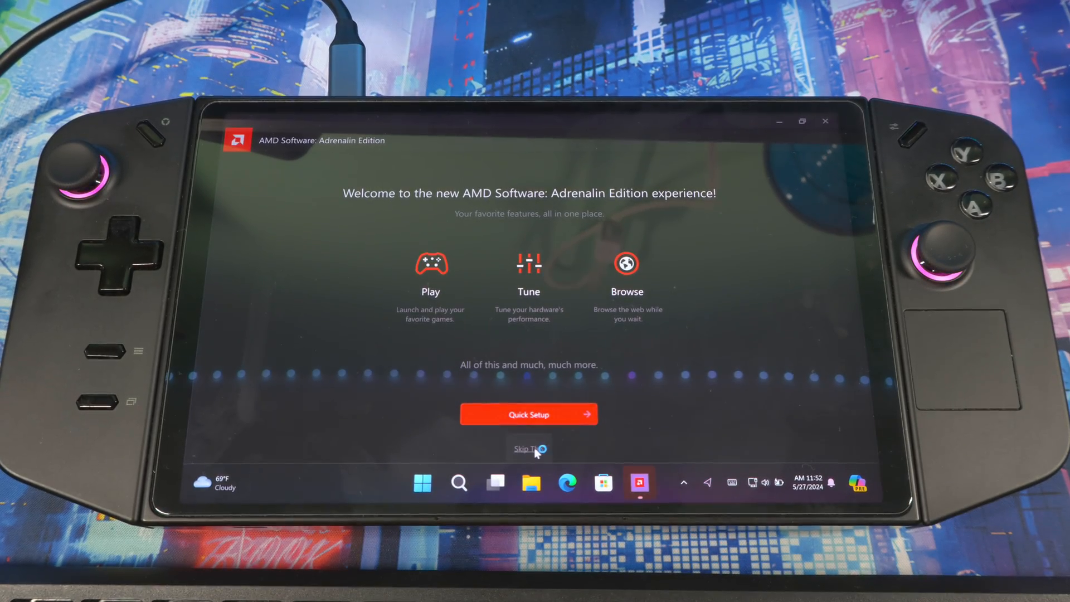
left_click(528, 448)
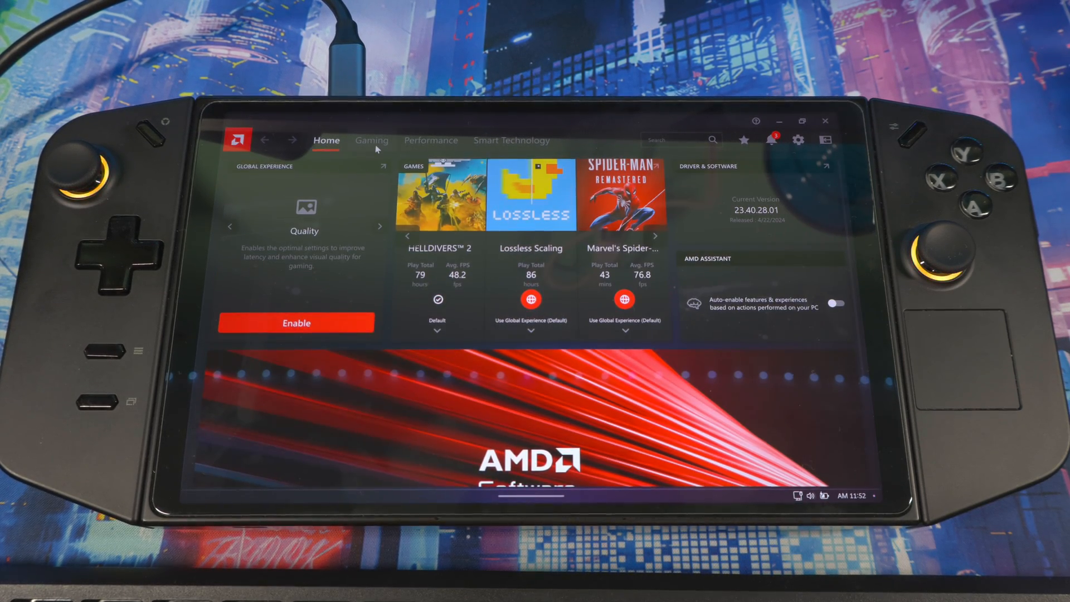
Step: Show the Gaming > Graphics settings with Global Gaming Experience presets and Radeon Super Resolution options
left_click(372, 140)
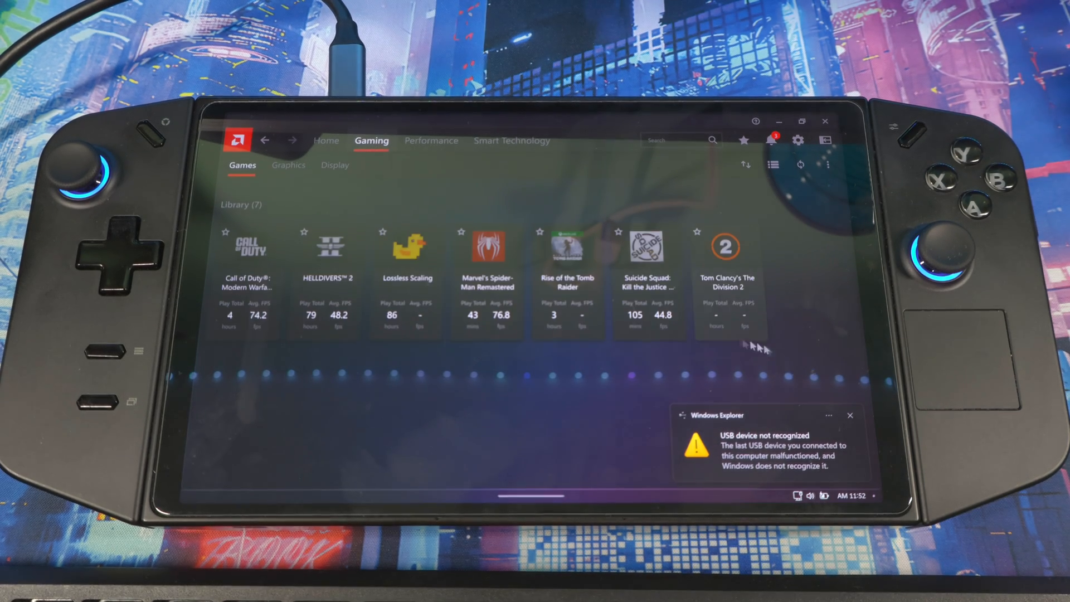
left_click(288, 165)
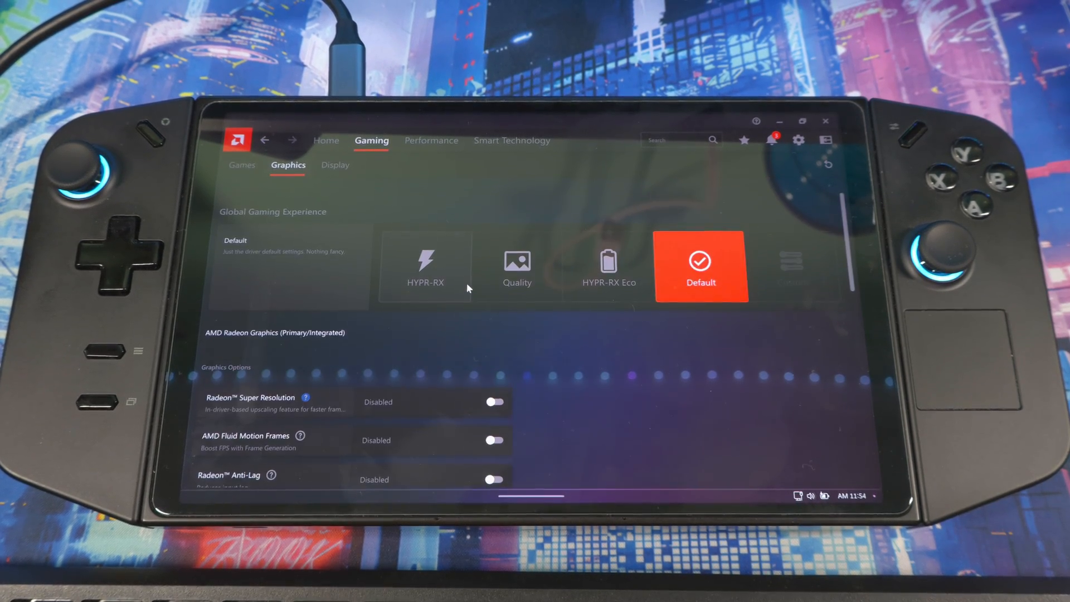
scroll("down", 3)
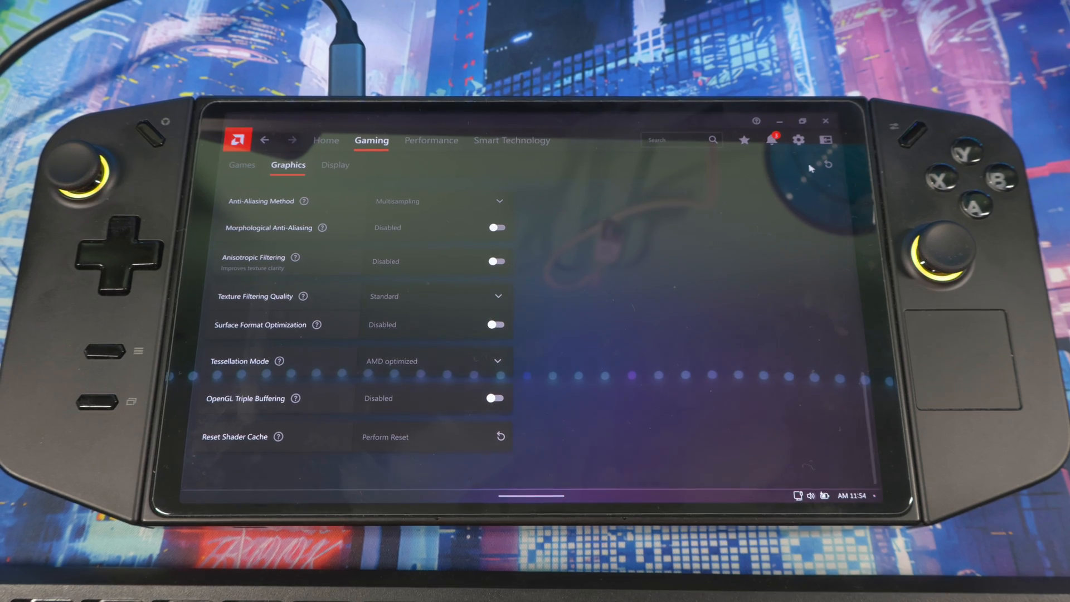